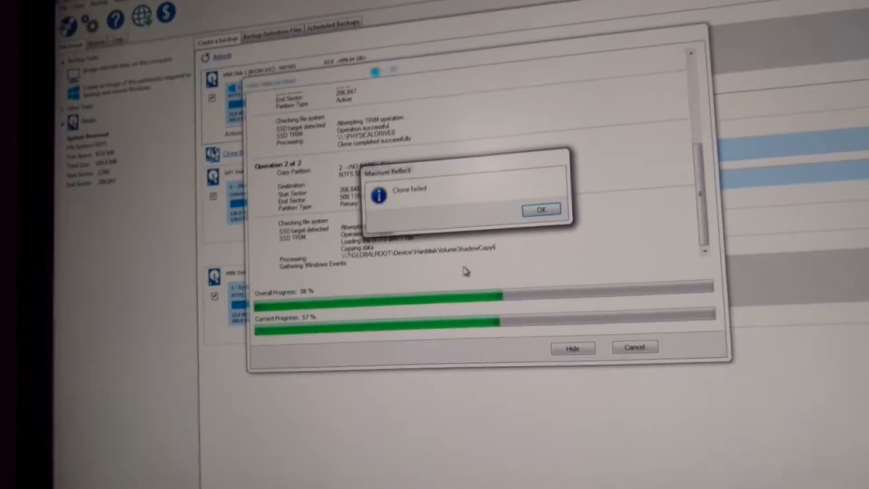
Step: Acknowledge the 'Clone failed' message so the log shows the red read-failed error line
click(540, 209)
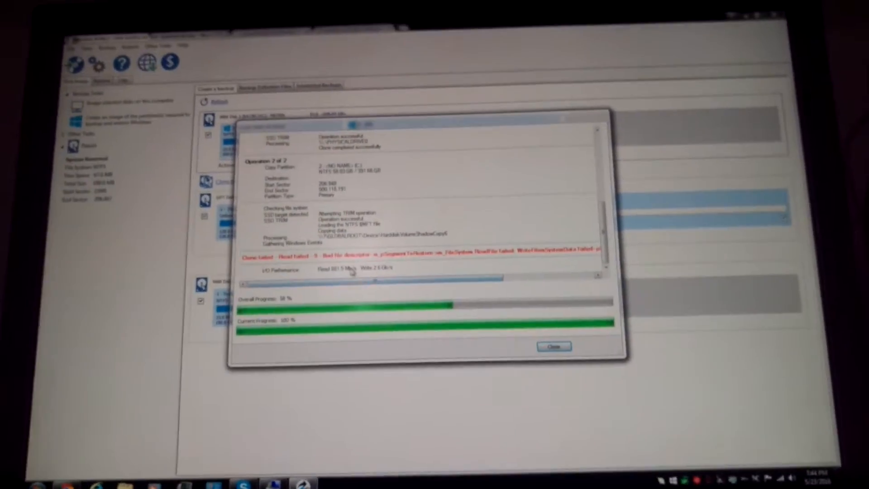